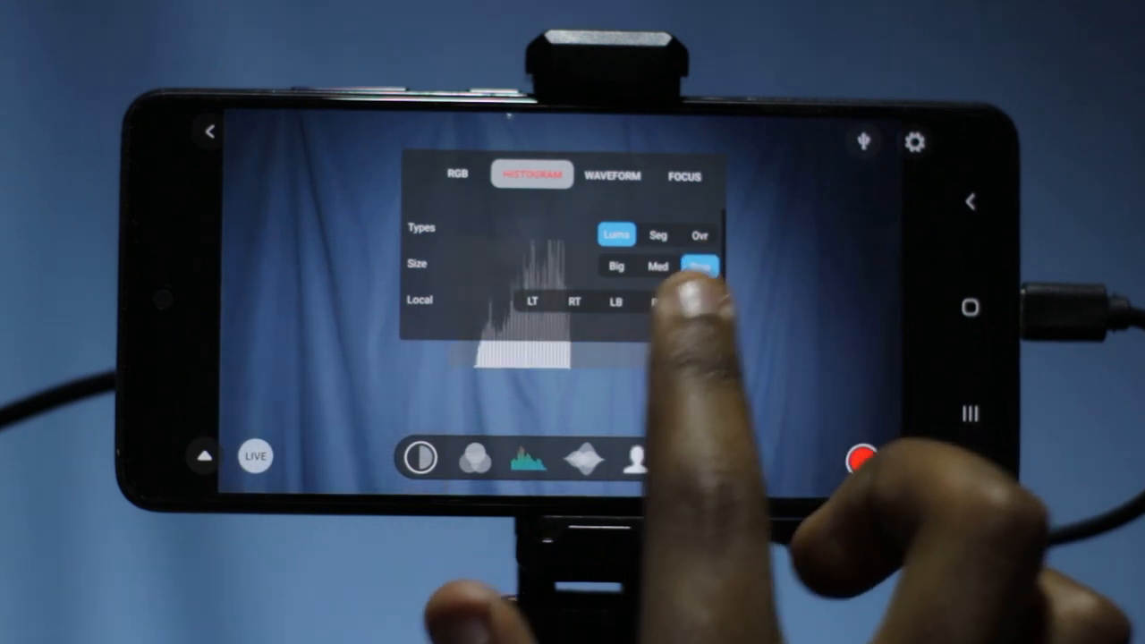
Place a small luma histogram top-left, enable the waveform, and set zebra exposure to 97%.
click(527, 460)
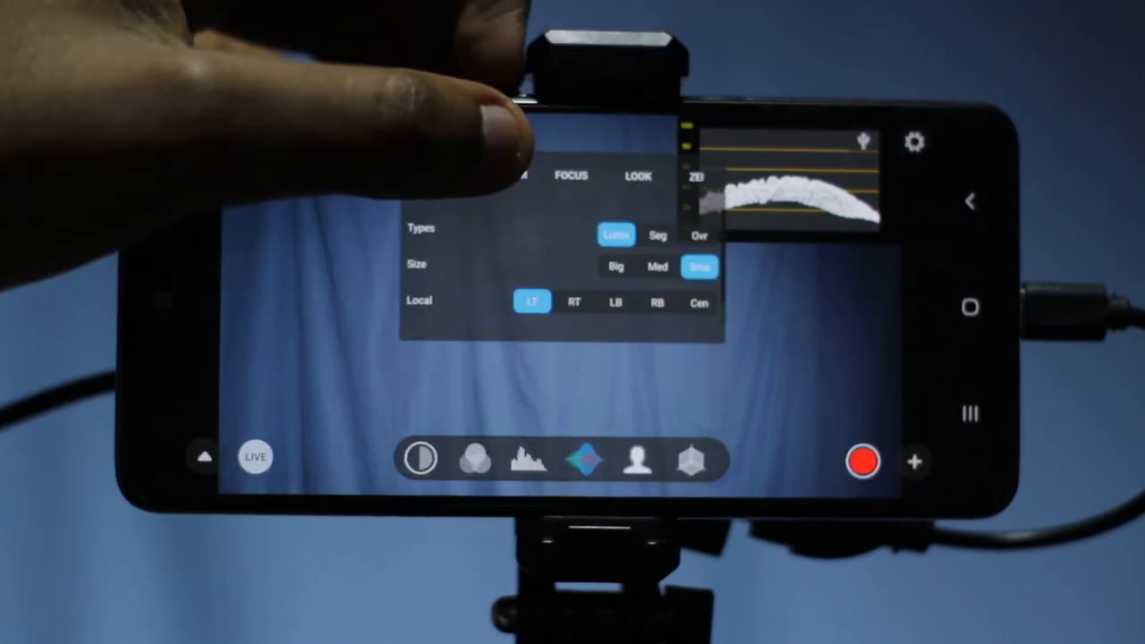
click(573, 297)
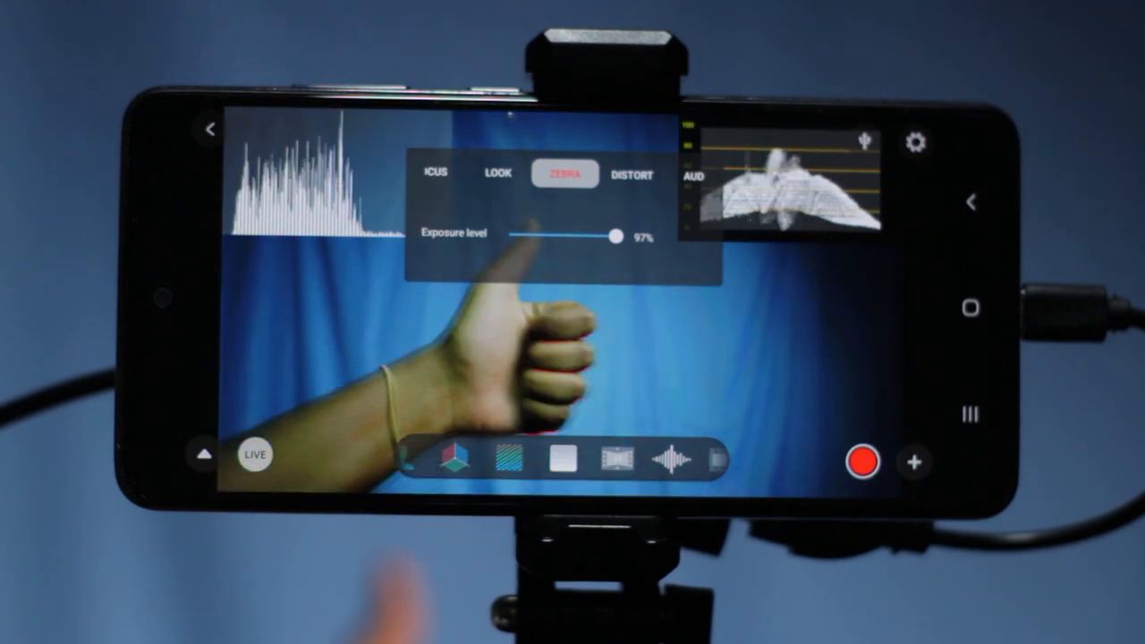
Turn on the rule-of-thirds grid lines and the red frame marker over the live feed.
click(508, 459)
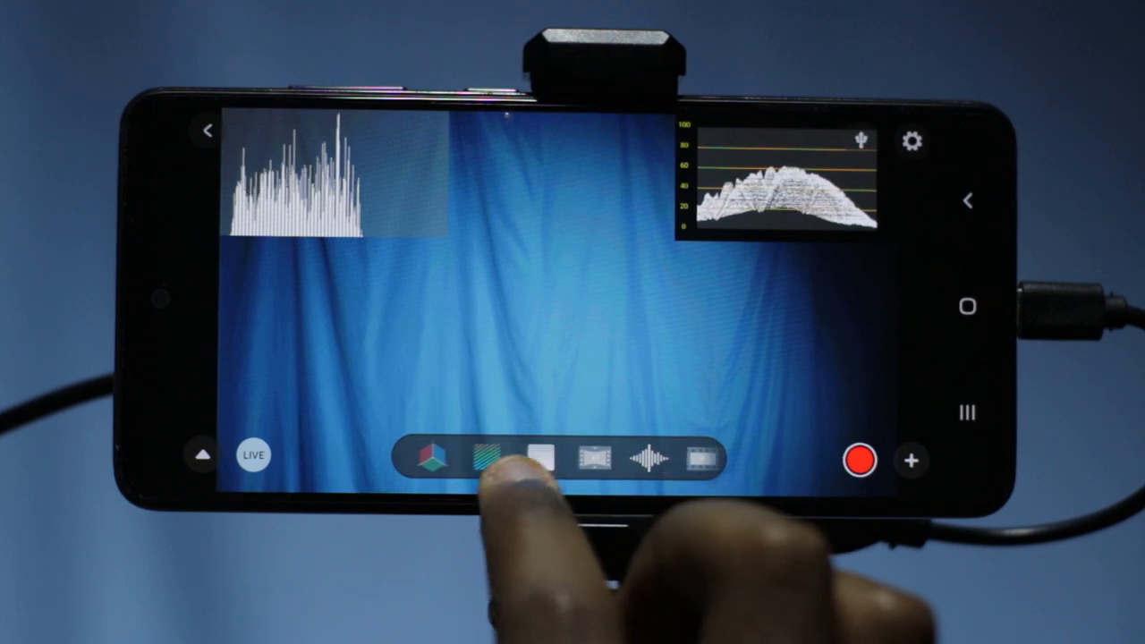
click(491, 459)
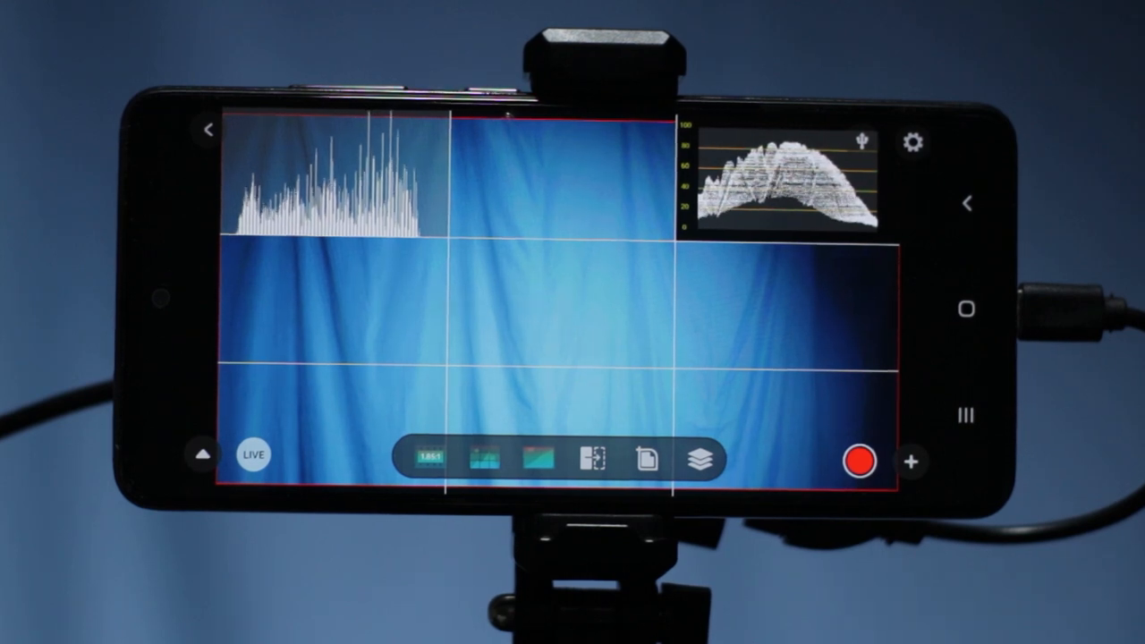
Cancel the Go Live dialog, then launch Imaging Edge Mobile from the Utility folder.
click(253, 455)
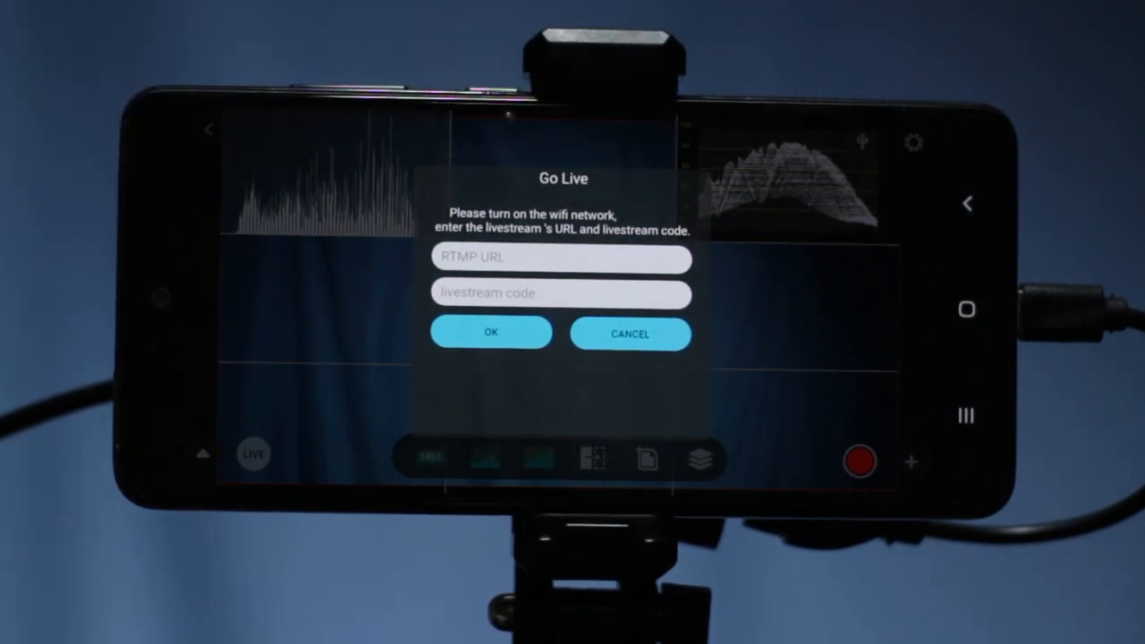
click(630, 334)
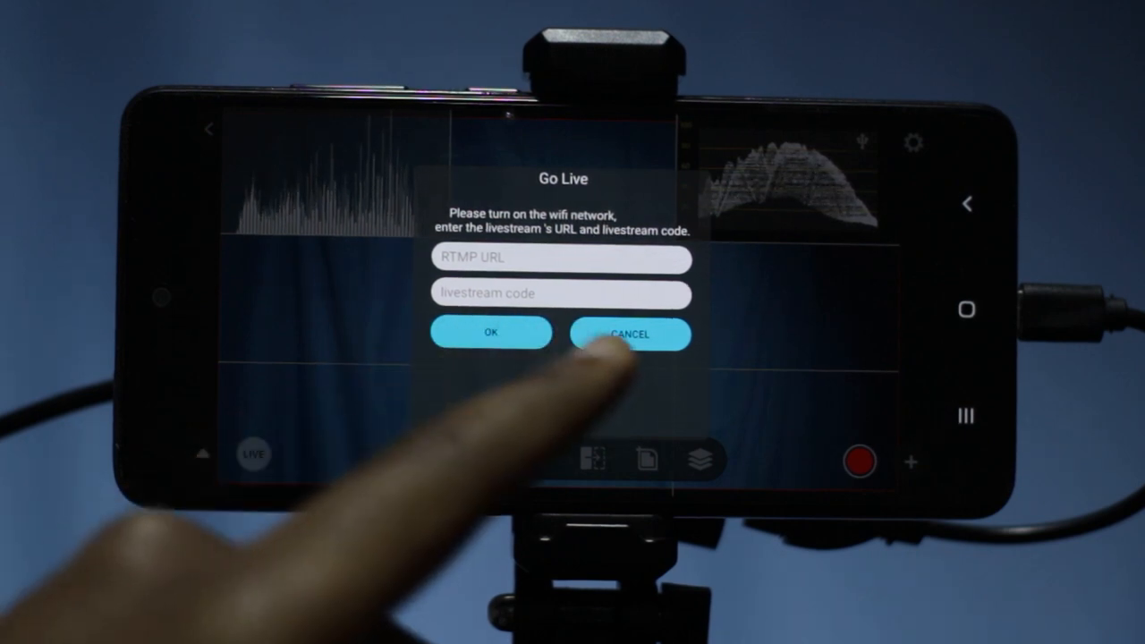
click(629, 334)
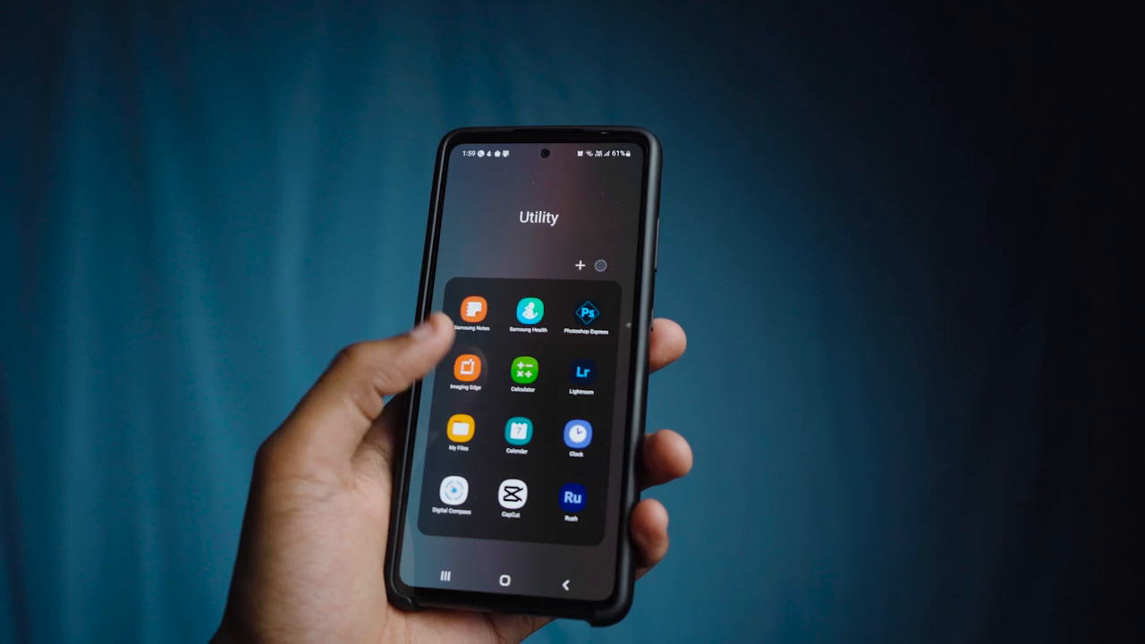
click(466, 370)
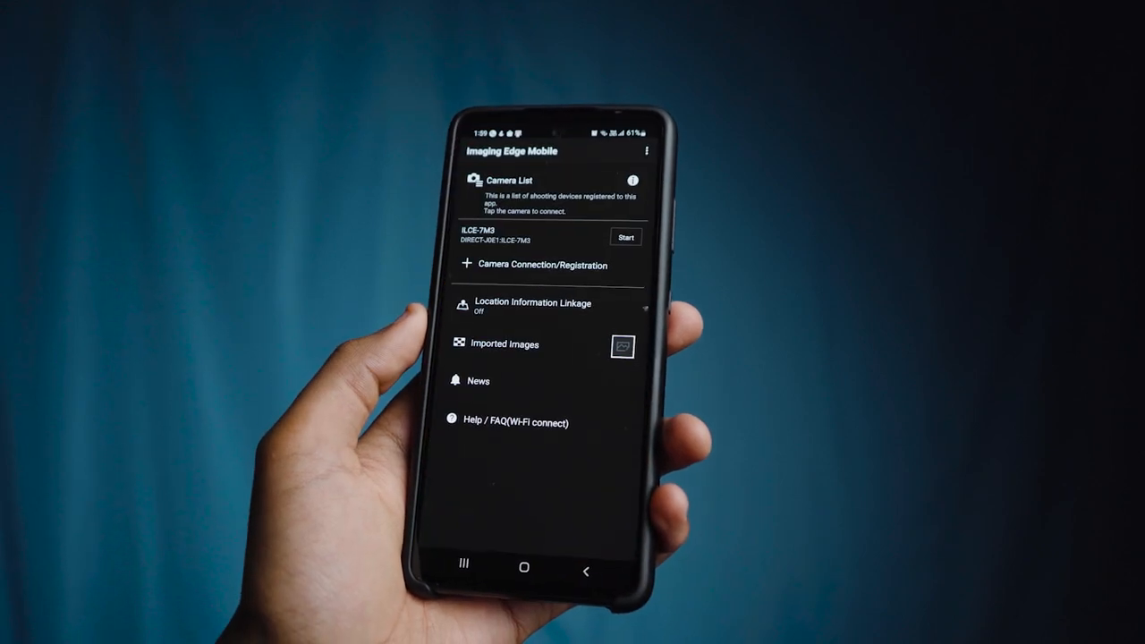